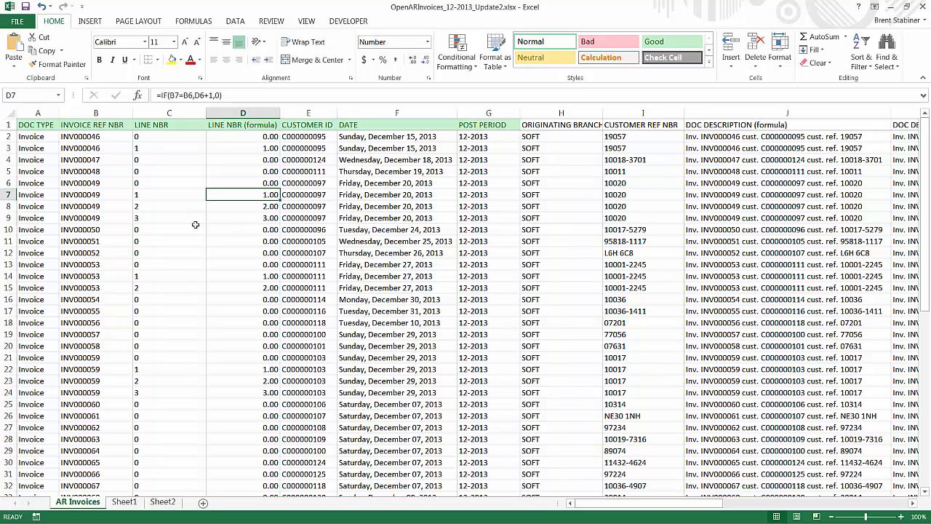
mouse_move(240, 363)
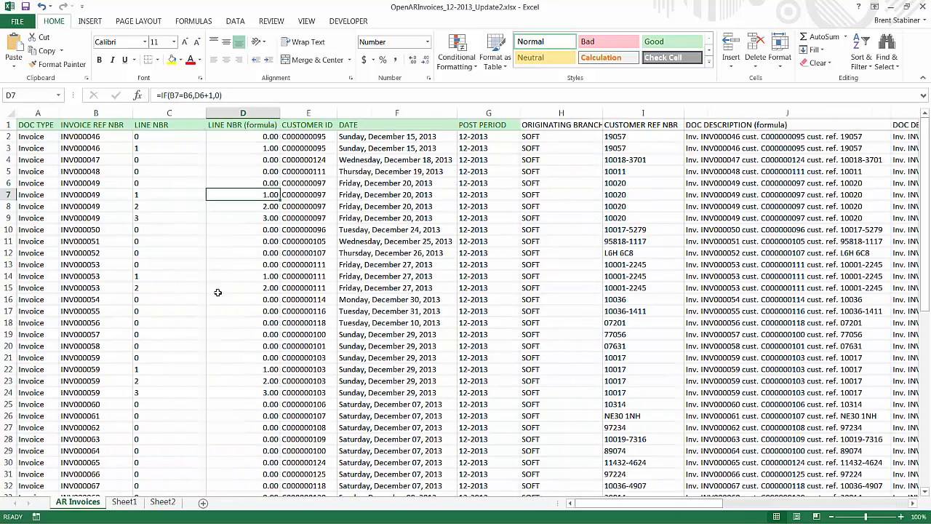
mouse_move(115, 210)
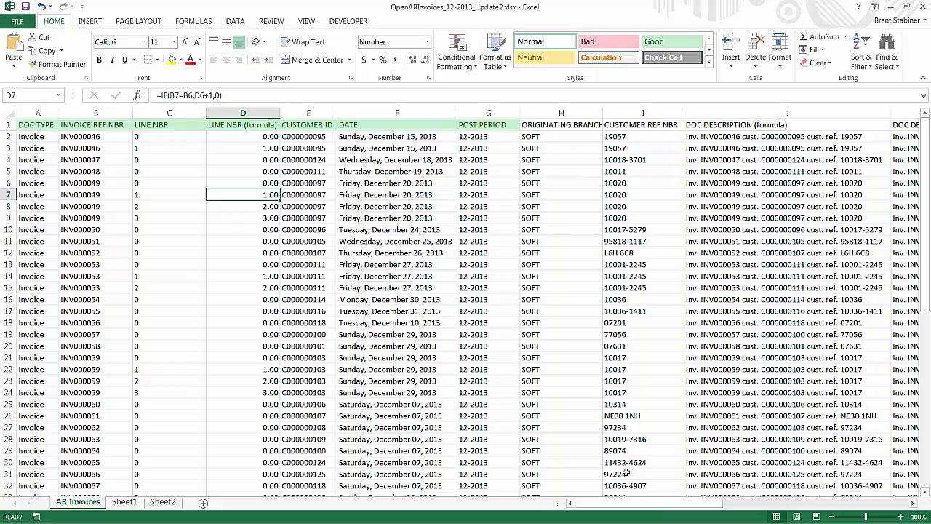
Scroll right across the AR Invoices worksheet to review its columns.
scroll(right, 3)
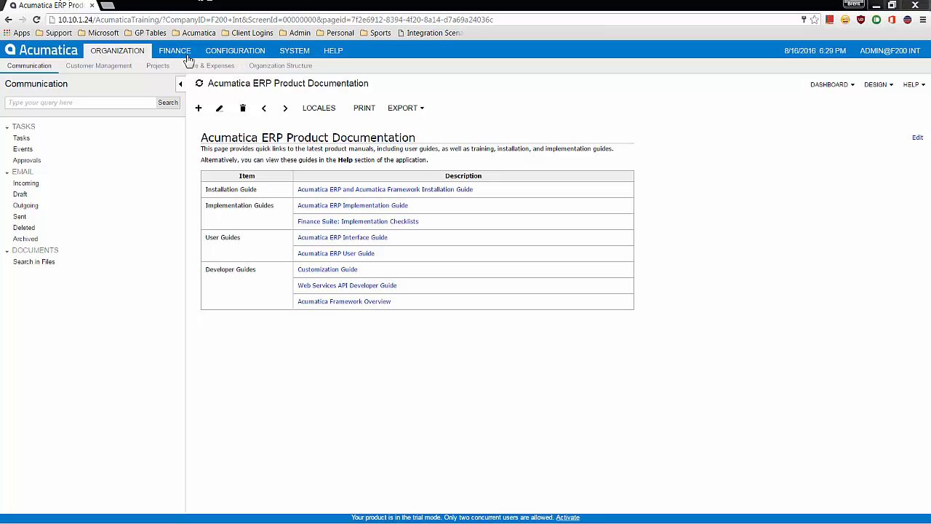
Navigate System > Integration > Data Providers in Acumatica.
click(294, 50)
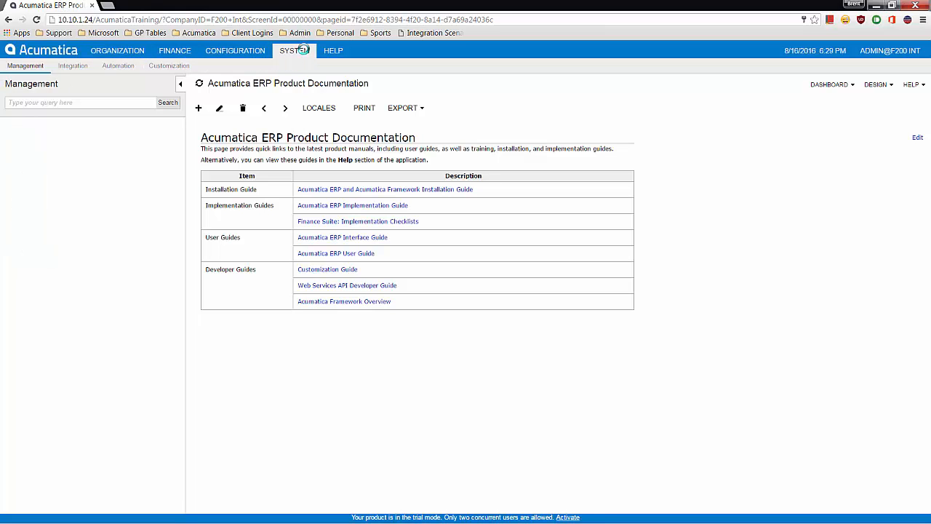
click(294, 50)
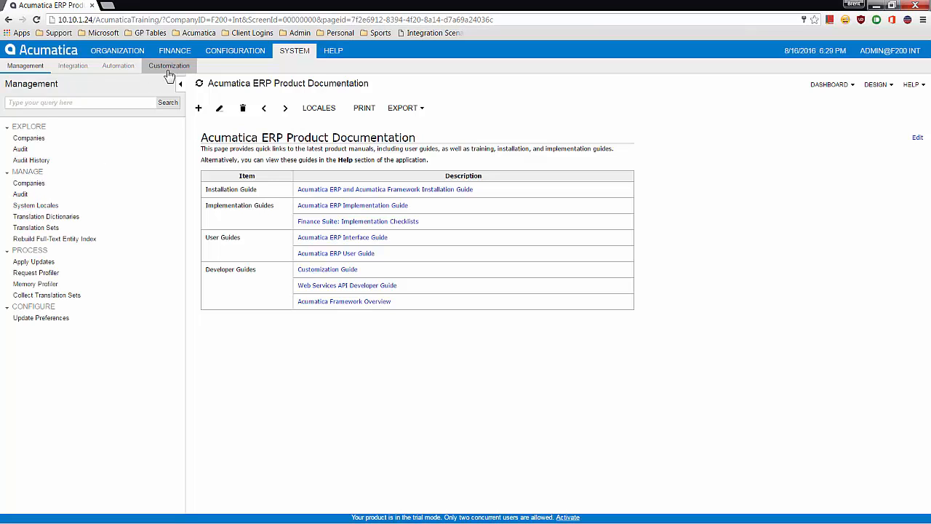
click(72, 66)
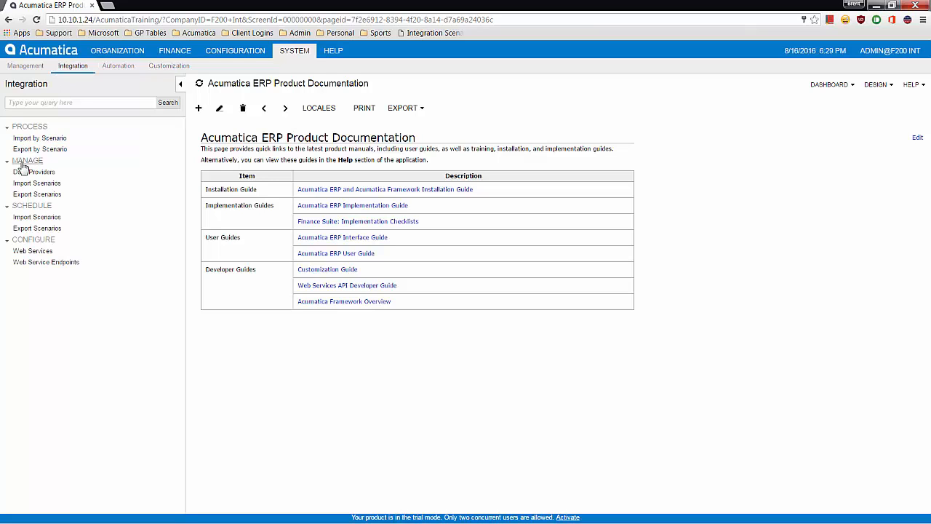
click(34, 172)
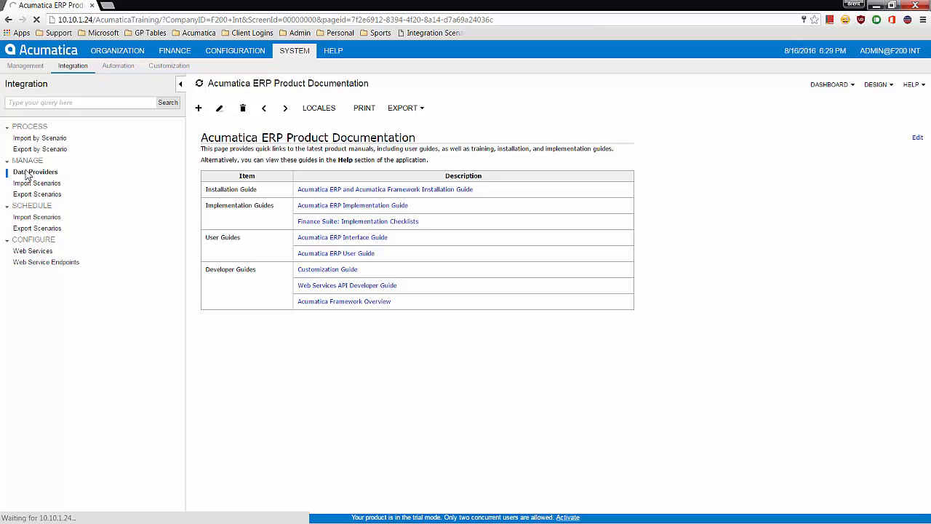
click(35, 172)
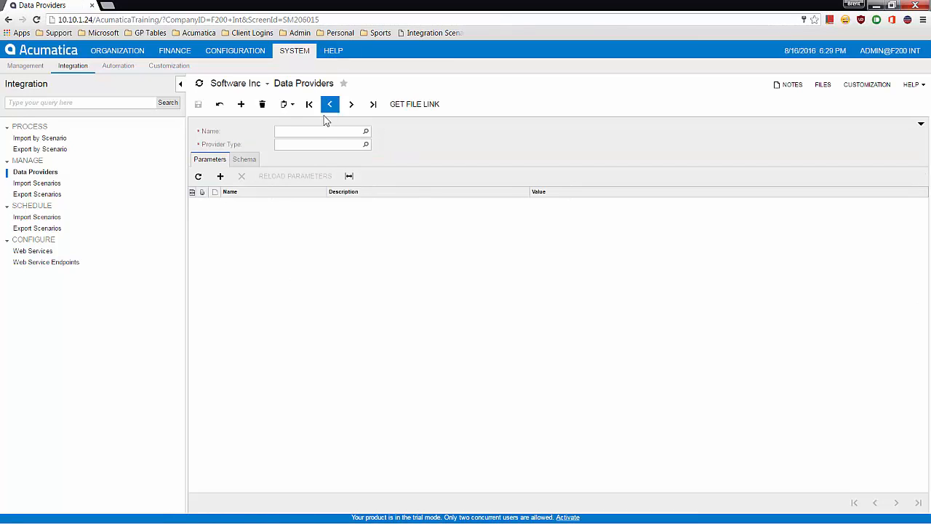
Name the provider 'Excel AR Invoices', set type Excel Provider, and save.
text(E)
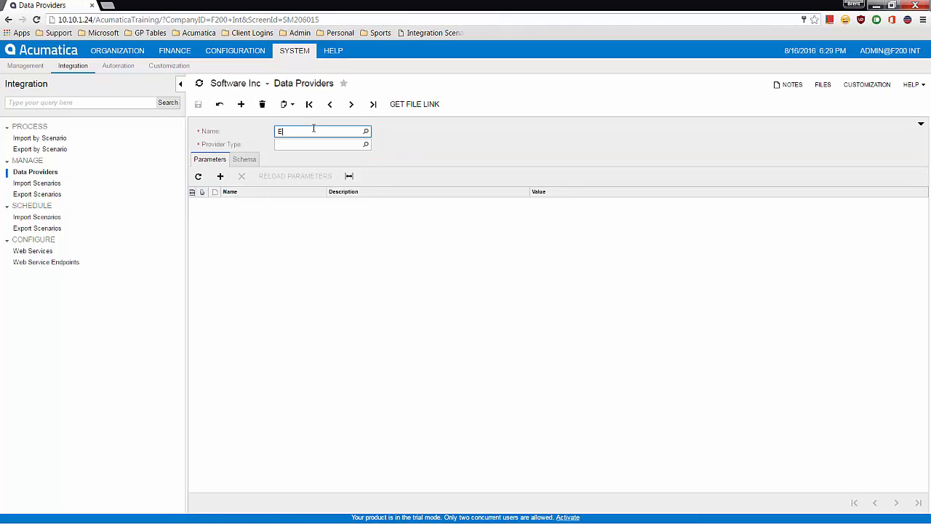
text(Excel AR Invoices)
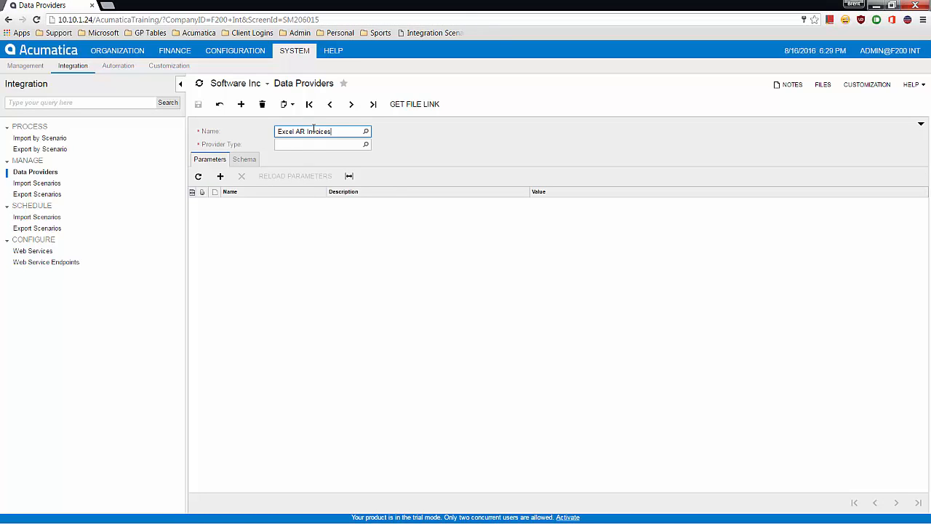
click(320, 144)
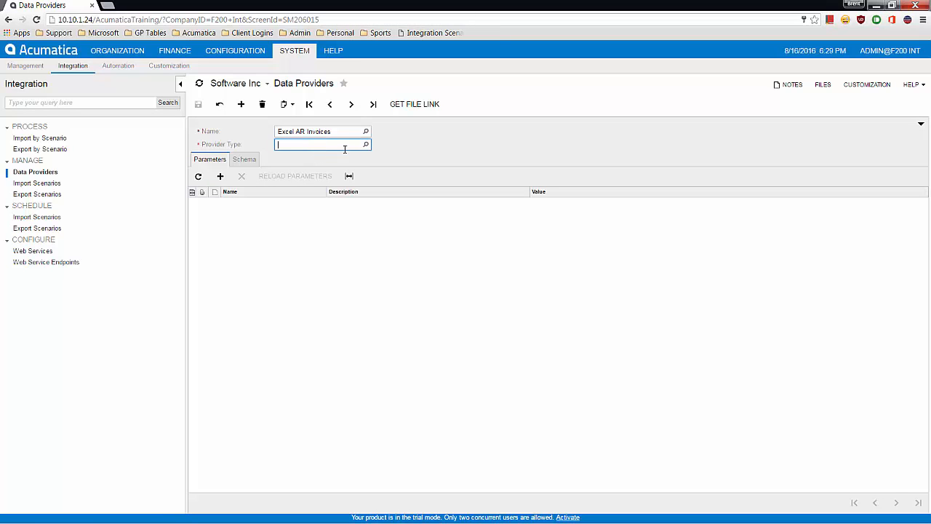
click(366, 144)
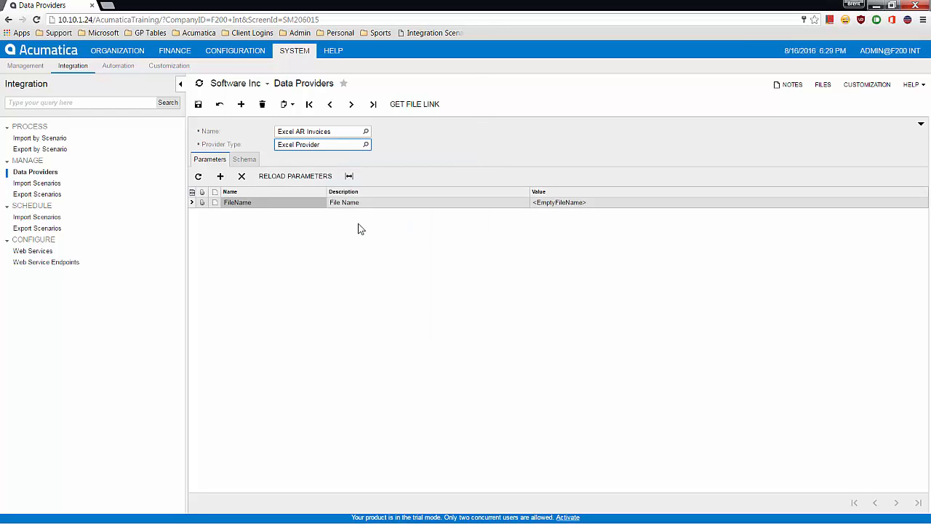
mouse_move(197, 104)
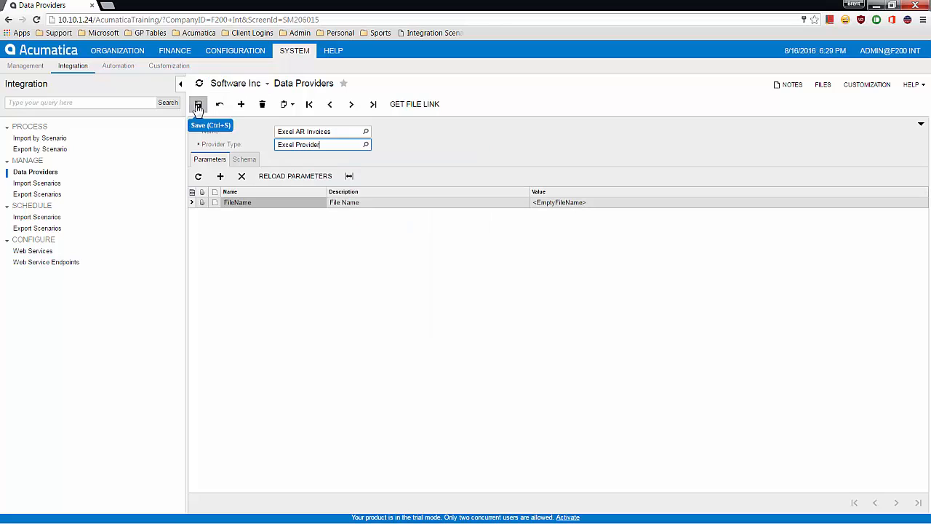
click(198, 104)
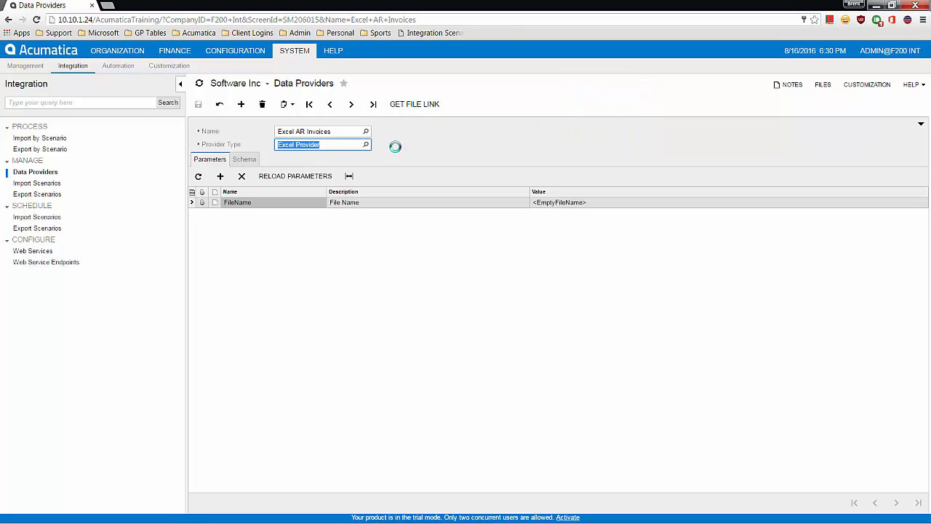
Attach OpenARInvoices_12-2013_Update2.xlsx through the Files dialog, then close it.
click(817, 85)
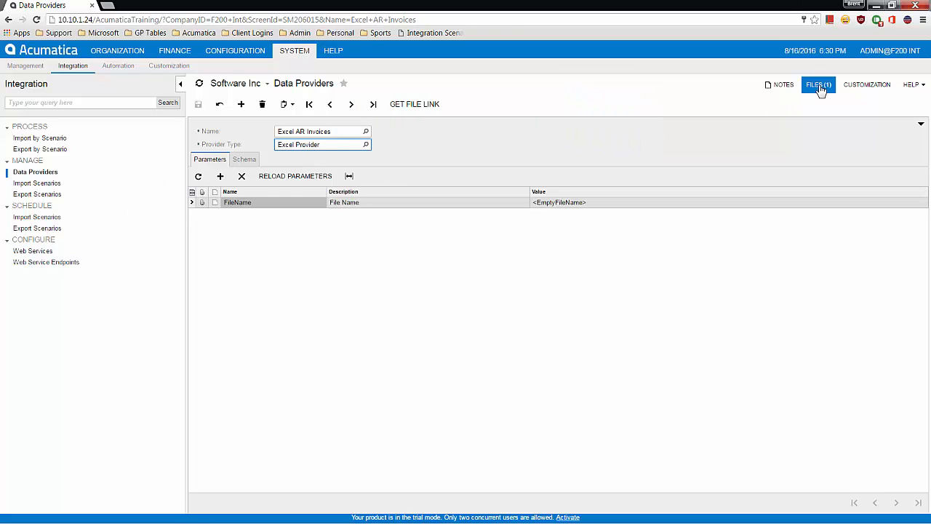
click(817, 85)
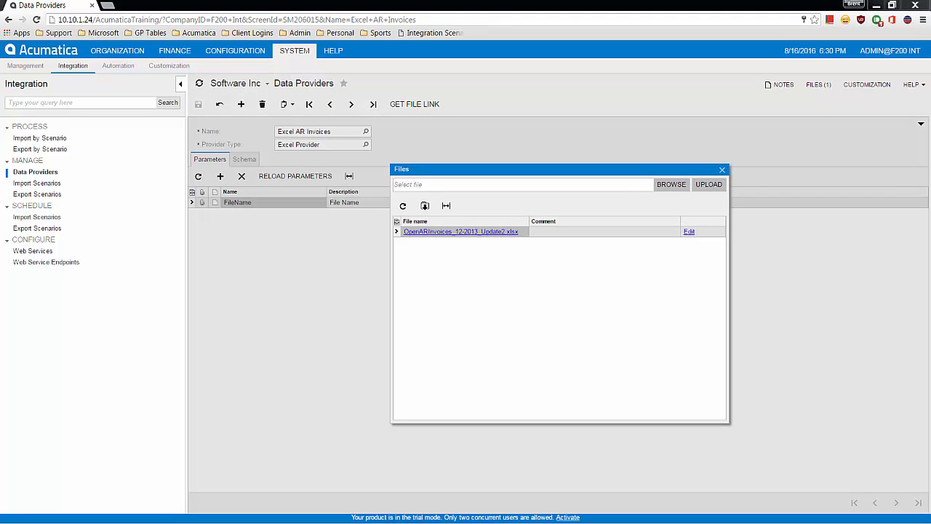
click(707, 184)
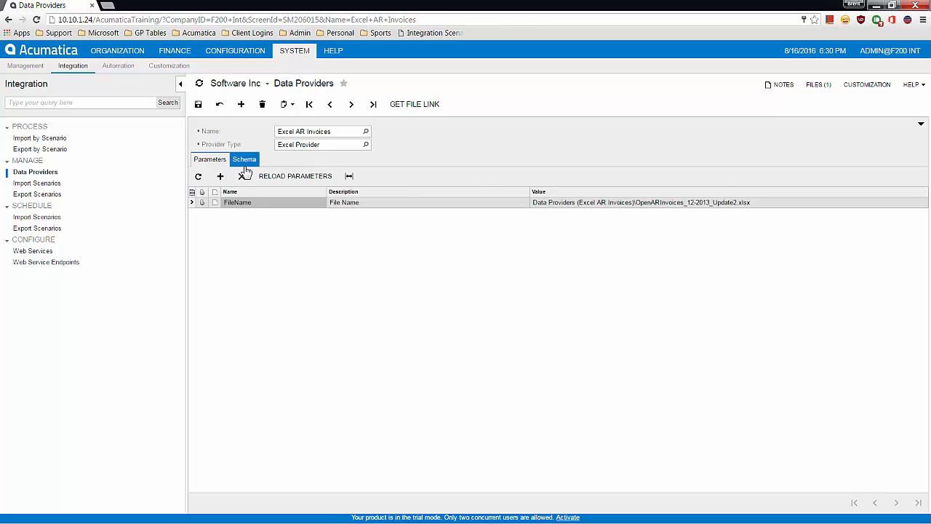
Fill schema objects, activate the AR Invoices sheet, and fill its schema fields.
click(244, 158)
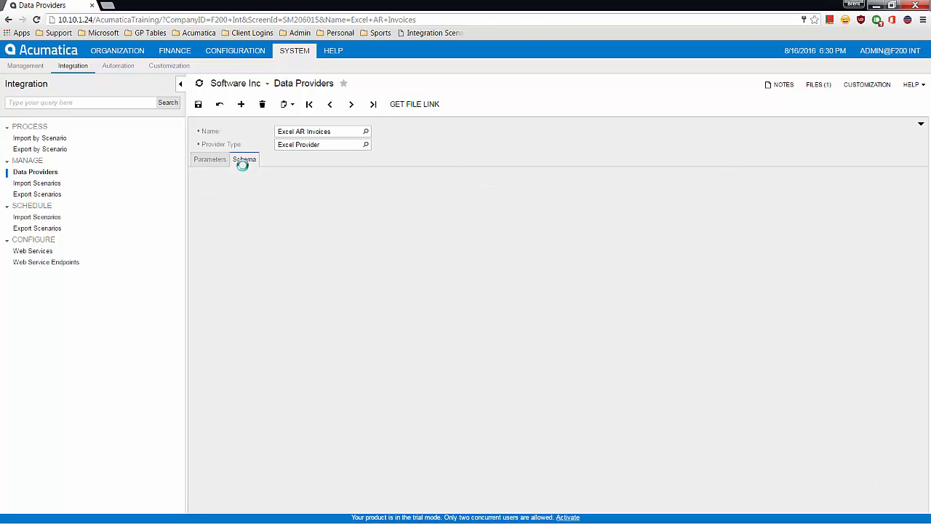
click(245, 159)
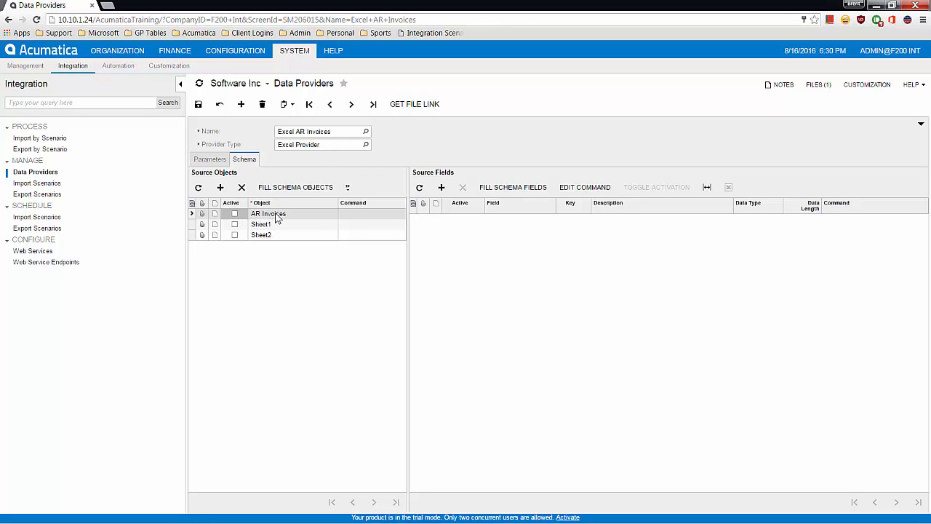
click(235, 213)
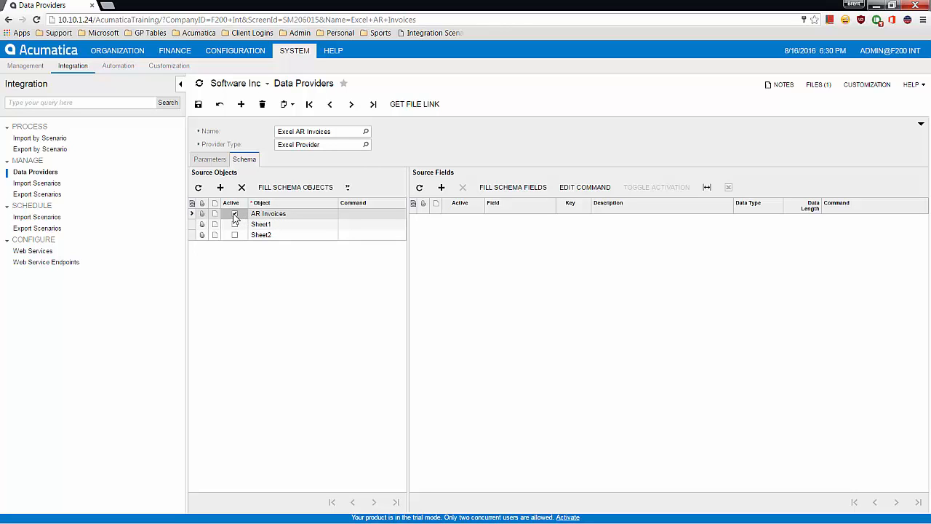
click(234, 213)
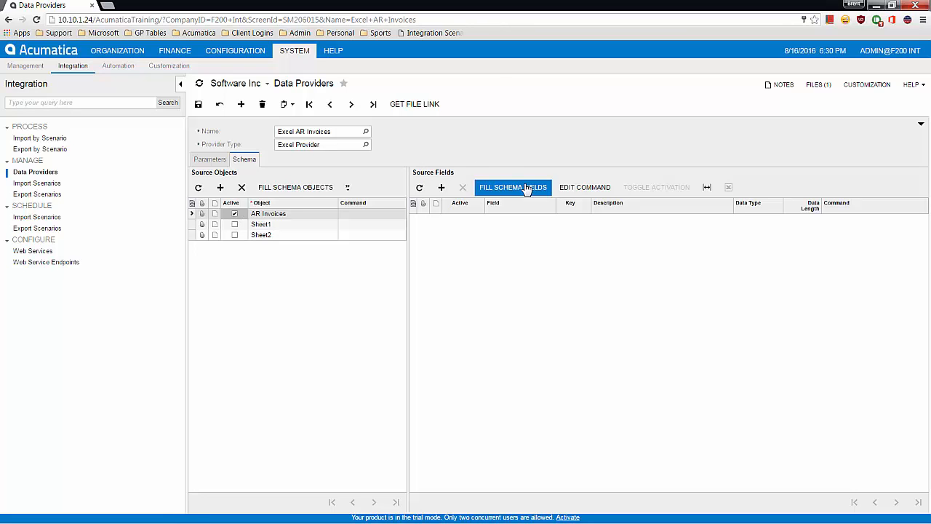
click(513, 187)
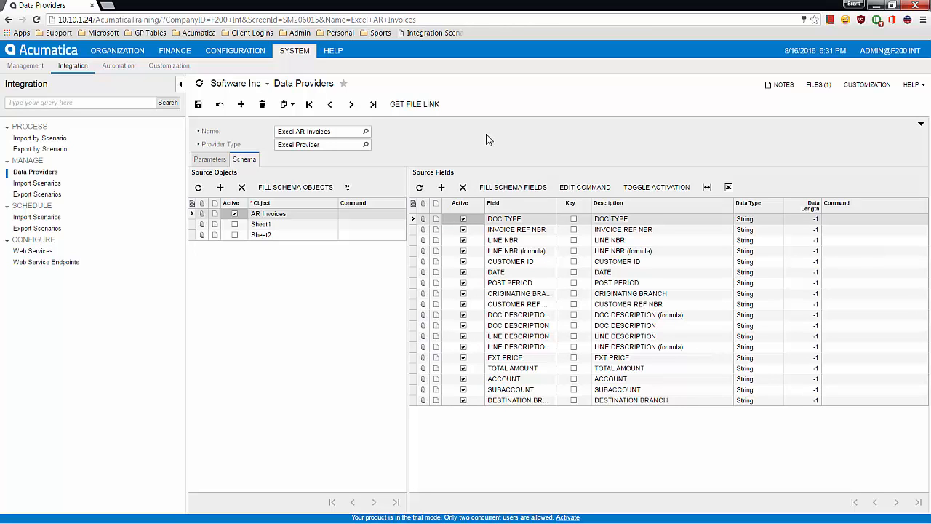
mouse_move(385, 140)
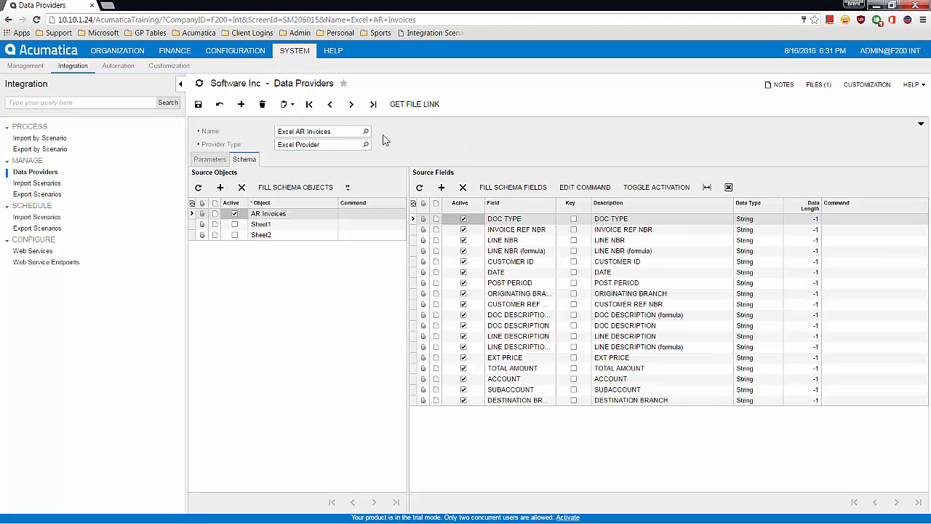